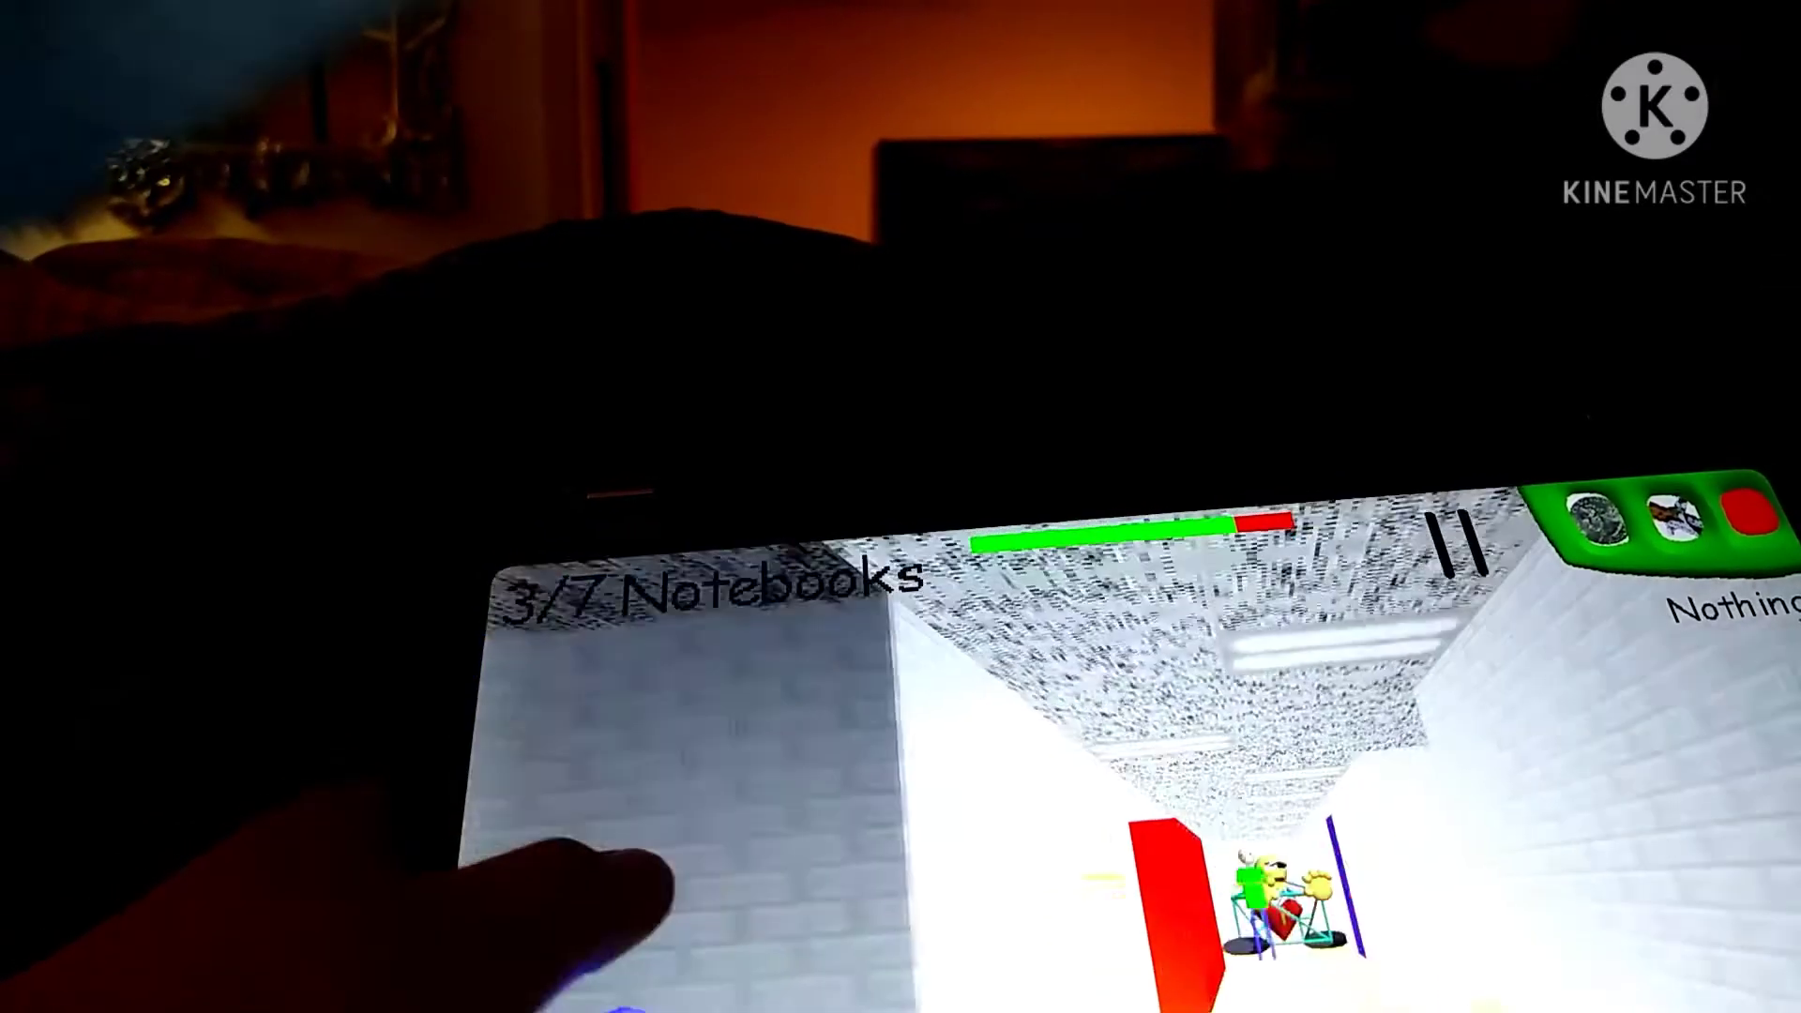
- Pause Baldi's Basics at 3 of 7 notebooks to show the quit confirmation prompt
click(1454, 528)
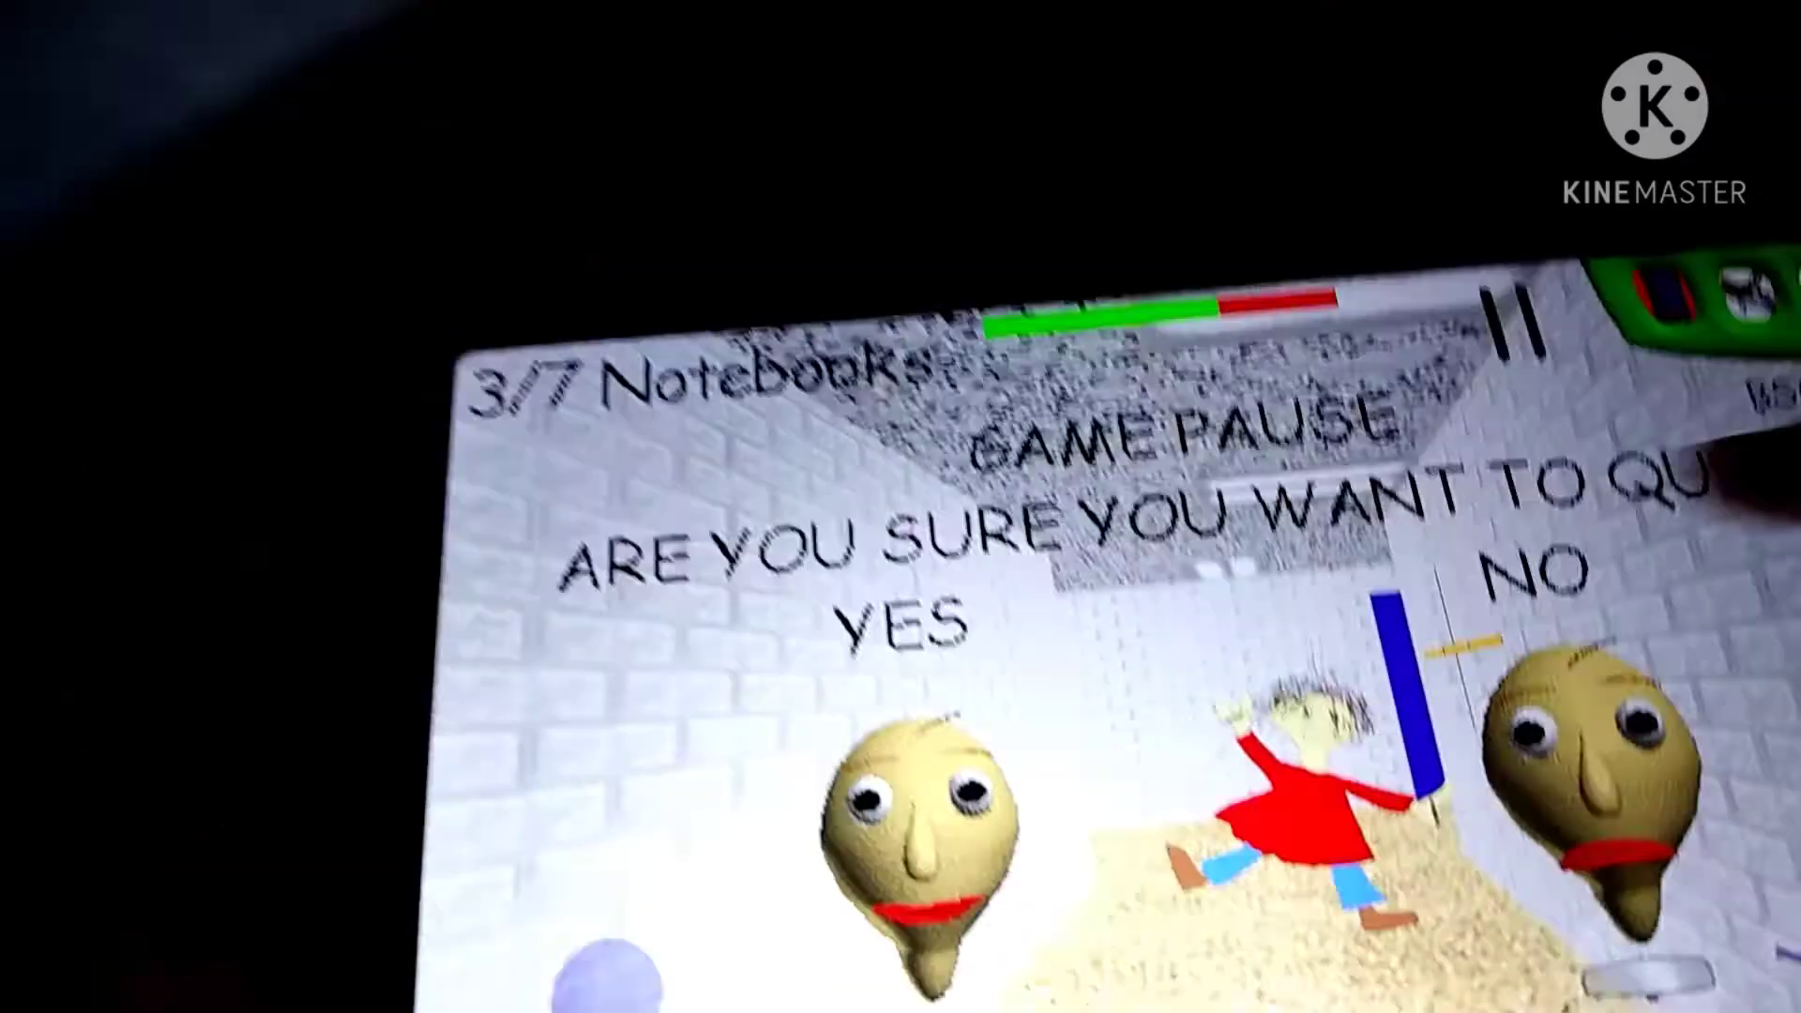